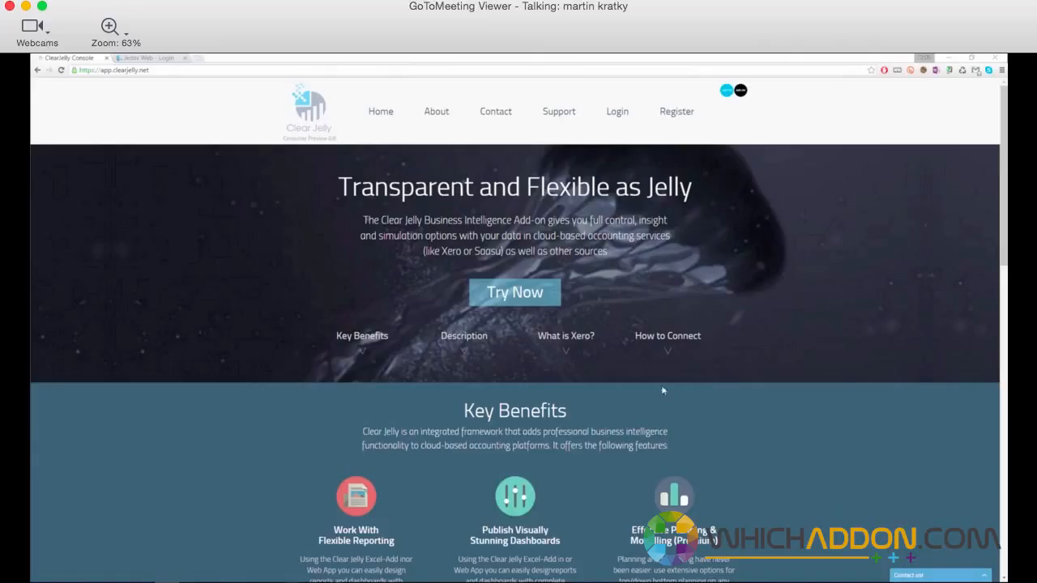
mouse_move(587, 303)
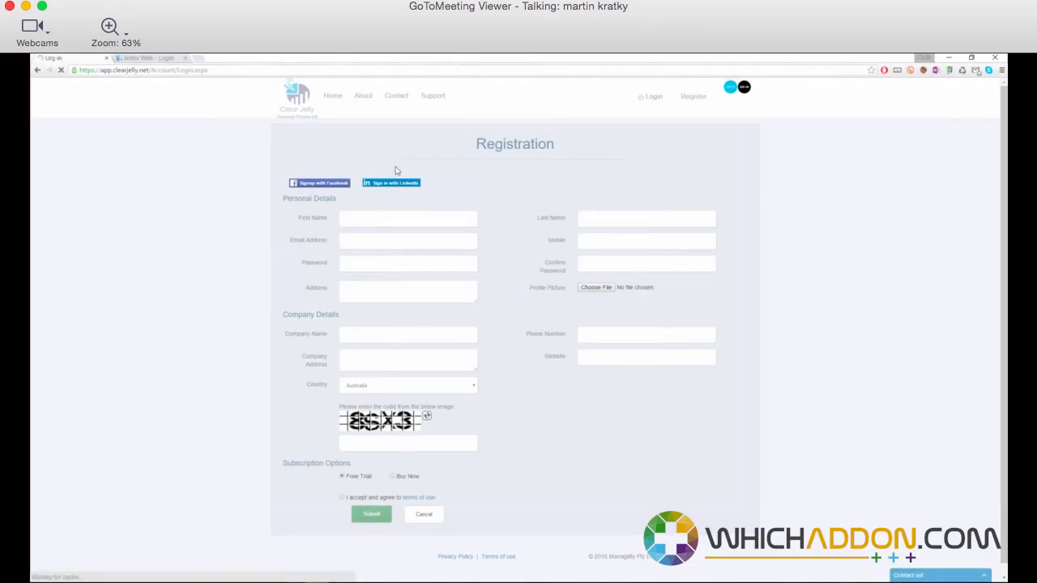
Log in to the ClearJelly account from the login page.
left_click(657, 95)
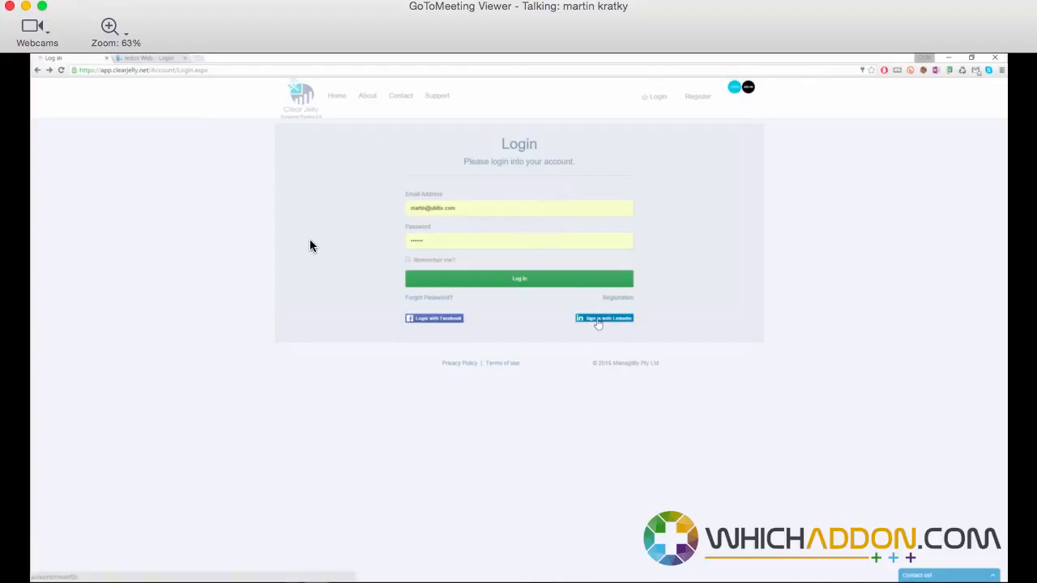
left_click(604, 318)
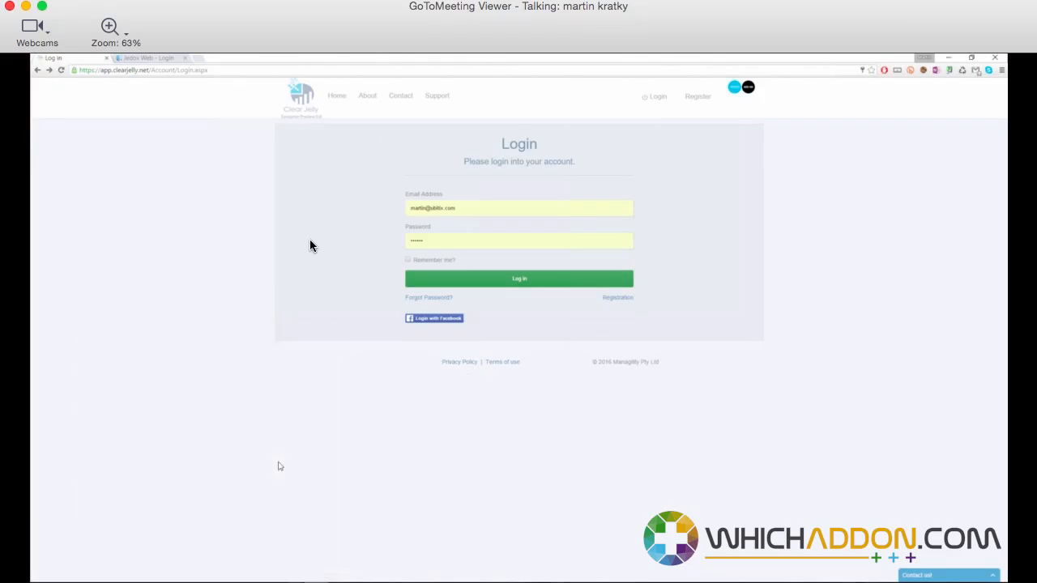
left_click(519, 279)
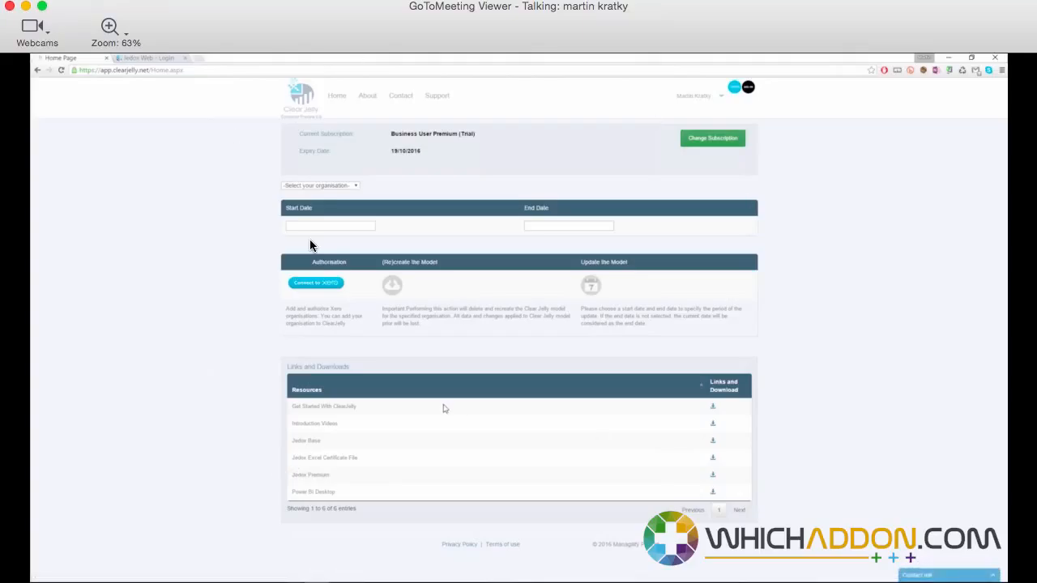
mouse_move(347, 306)
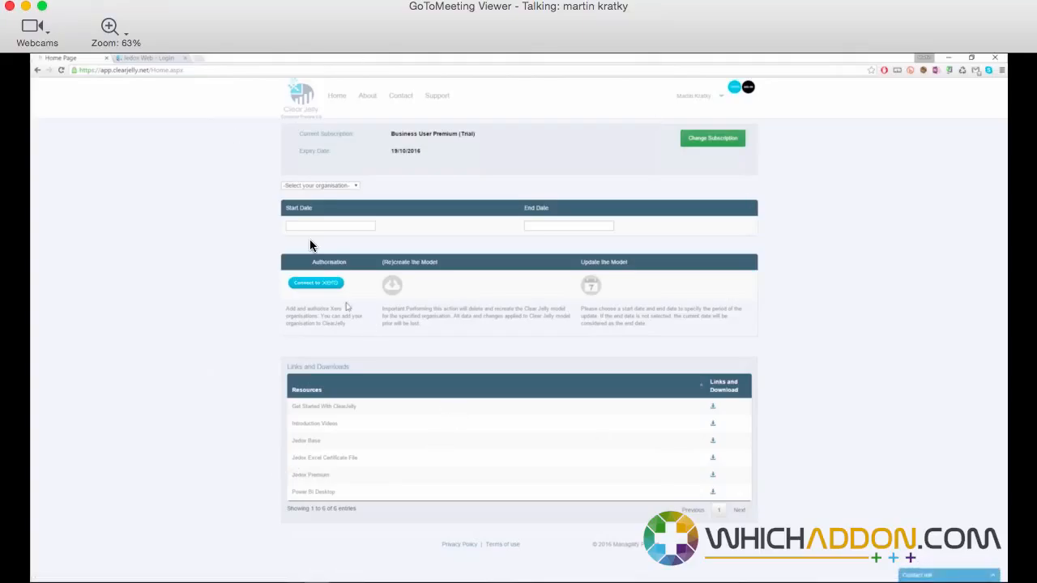
Connect Xero and authorise ClearJelly access to Demo Company (AU).
left_click(315, 281)
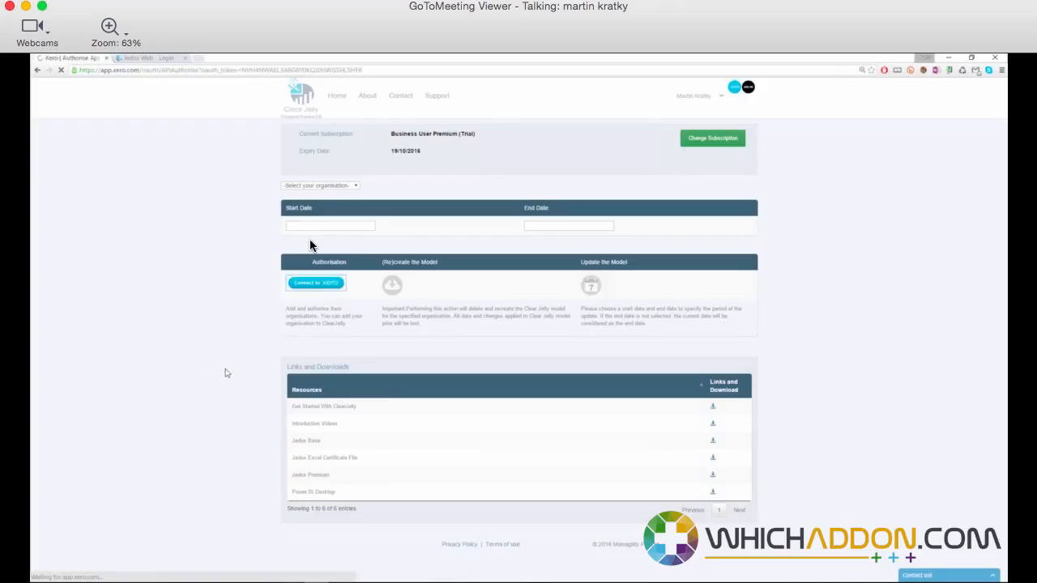
left_click(315, 283)
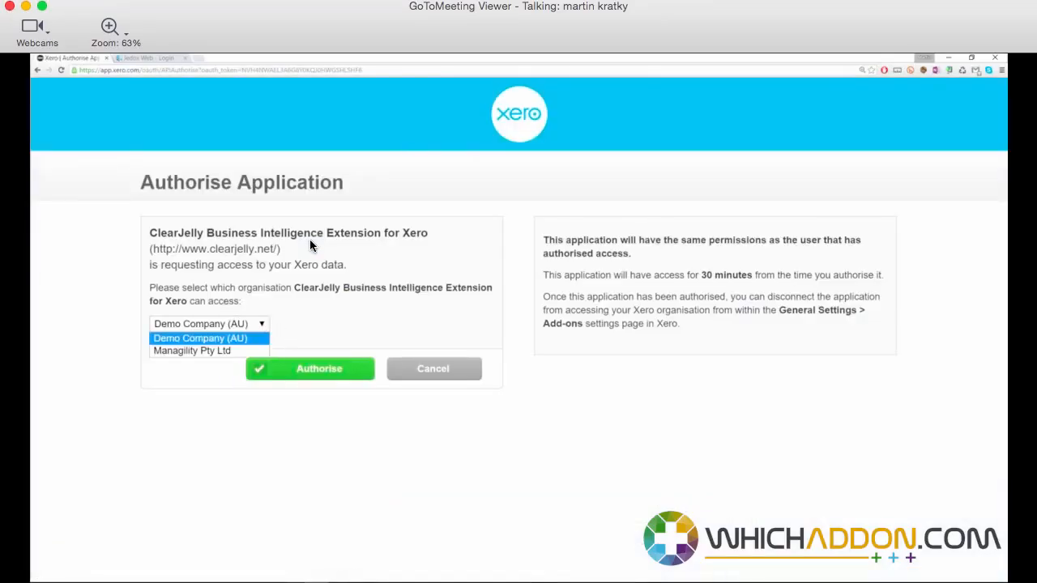
left_click(310, 369)
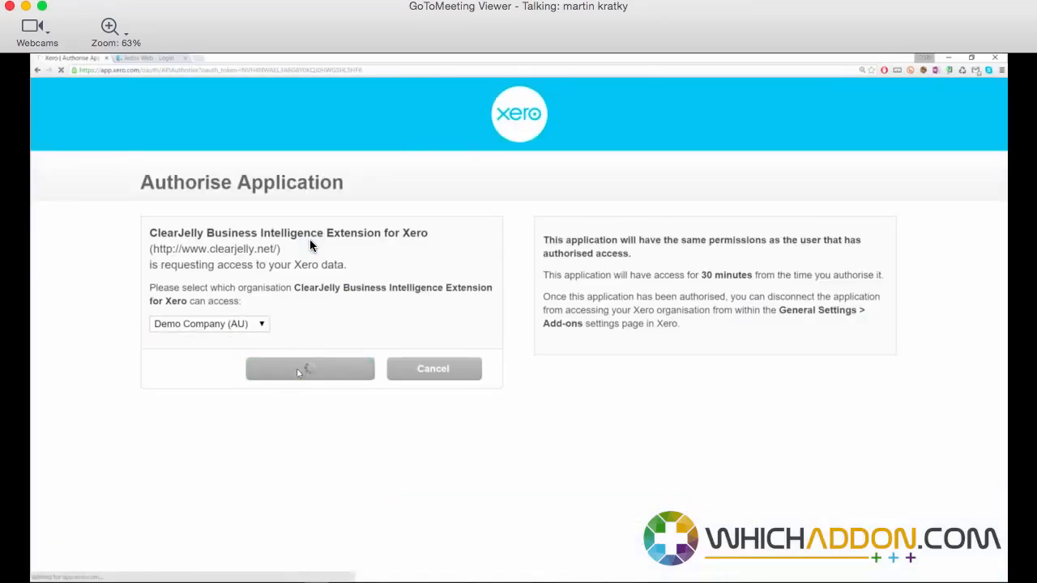
left_click(309, 369)
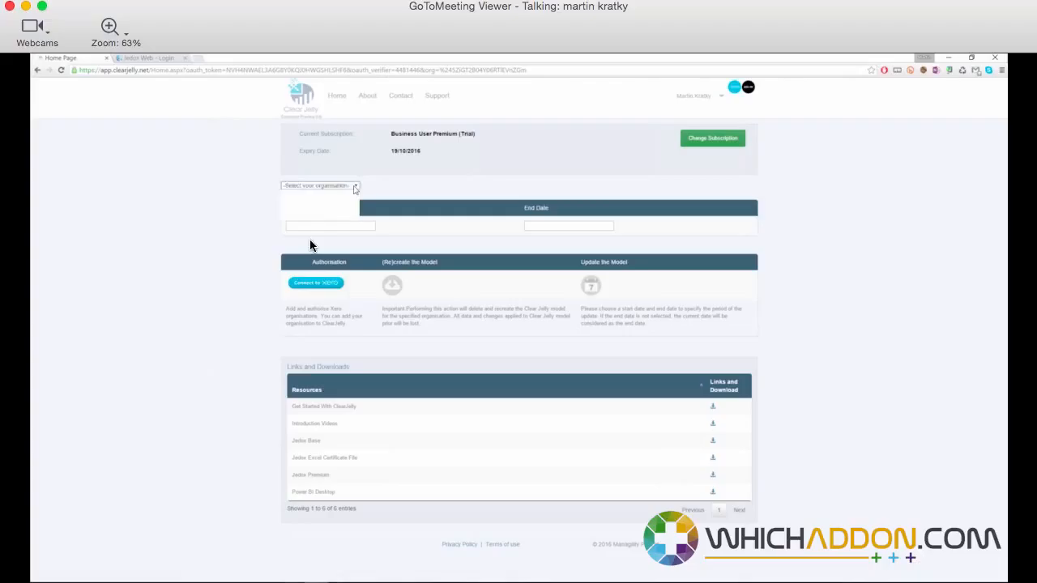
left_click(320, 186)
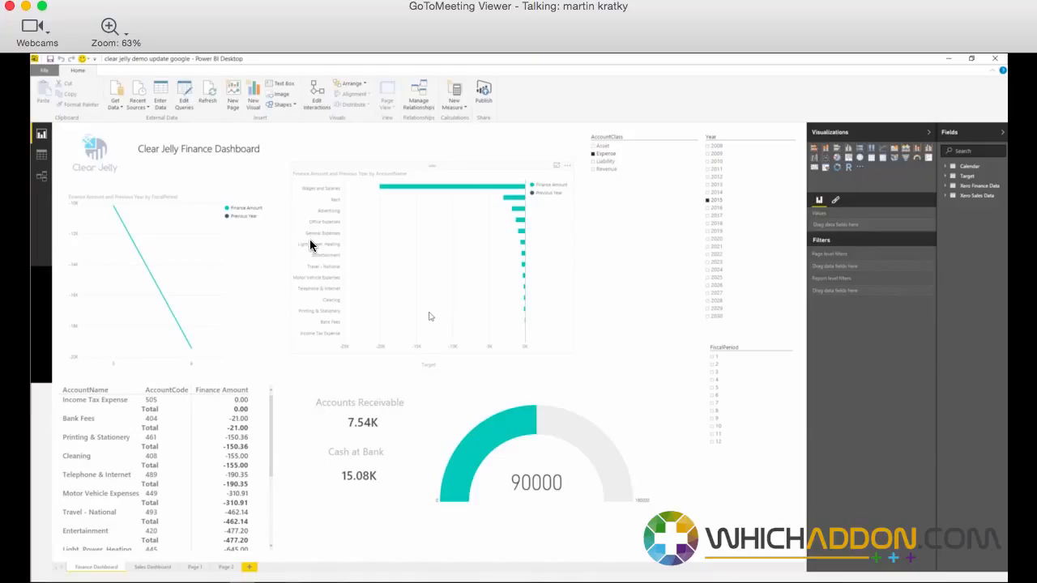
mouse_move(397, 321)
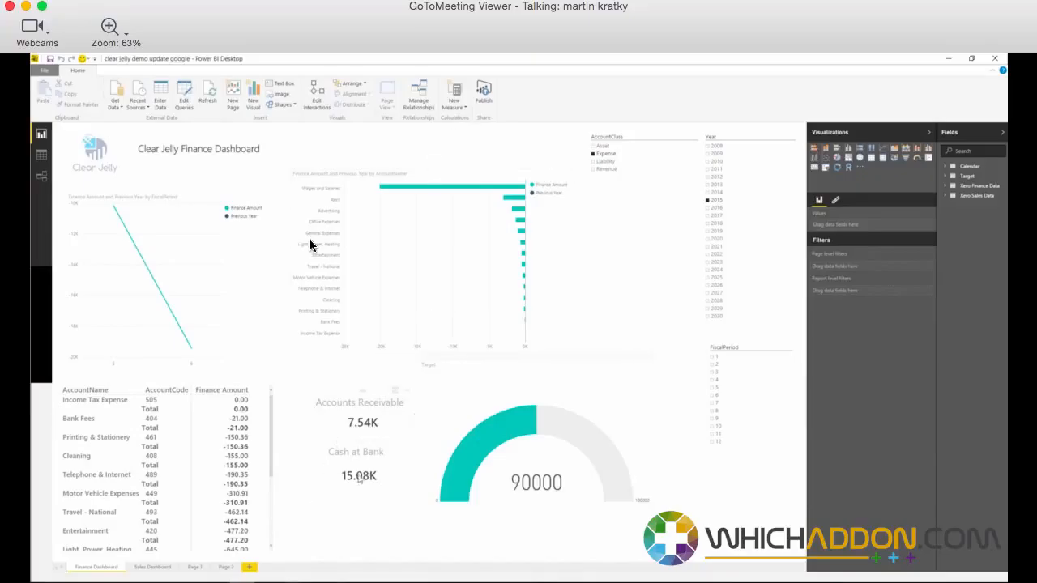
mouse_move(307, 527)
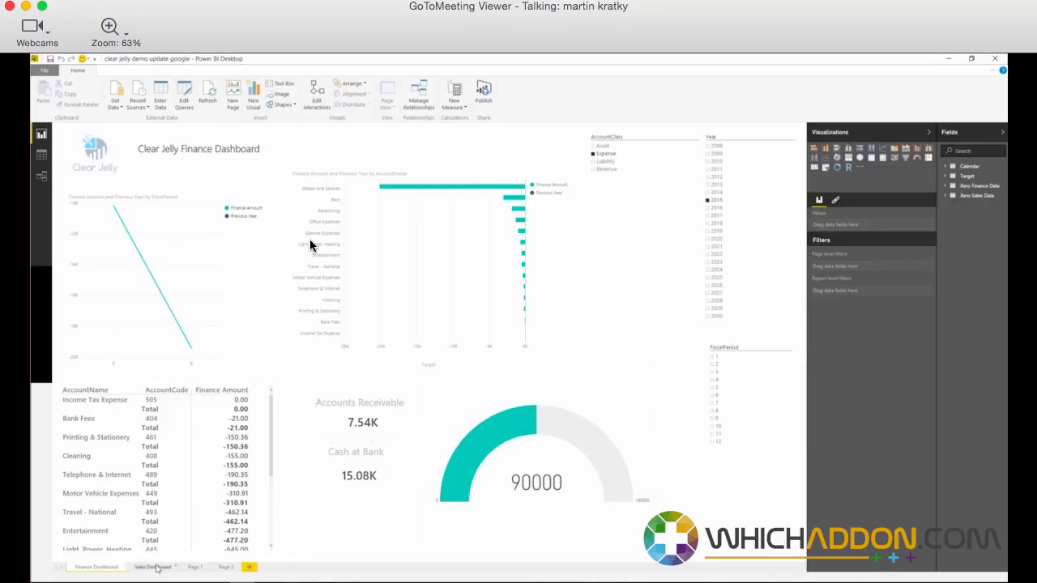
Switch to the Sales Dashboard page.
left_click(152, 566)
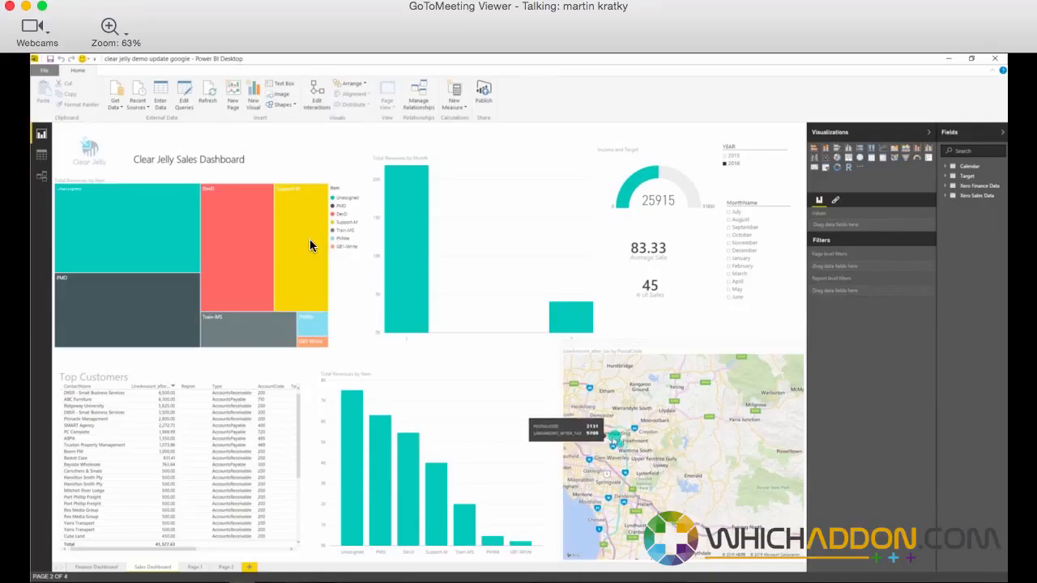
mouse_move(213, 301)
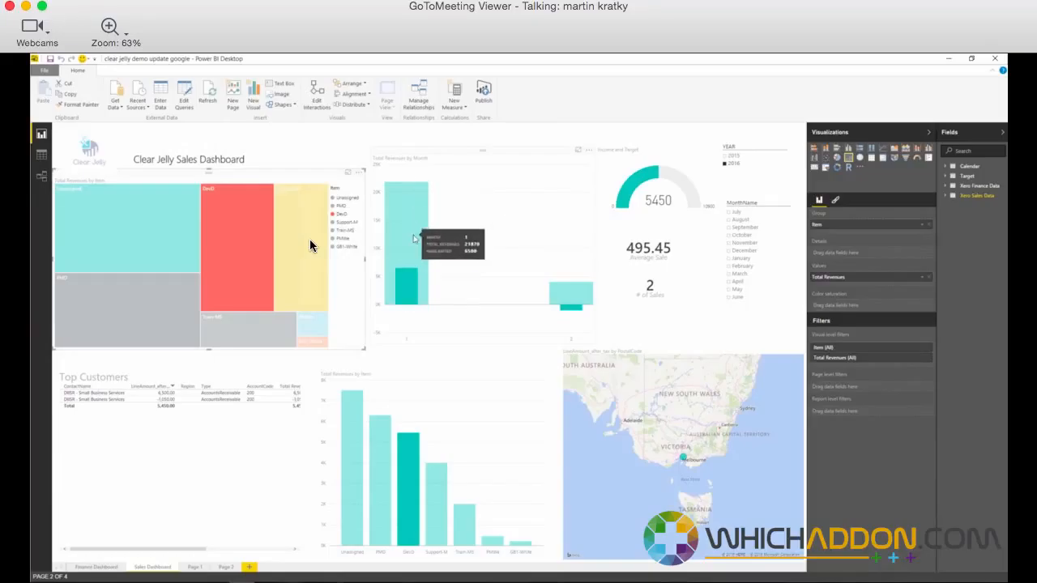
mouse_move(576, 306)
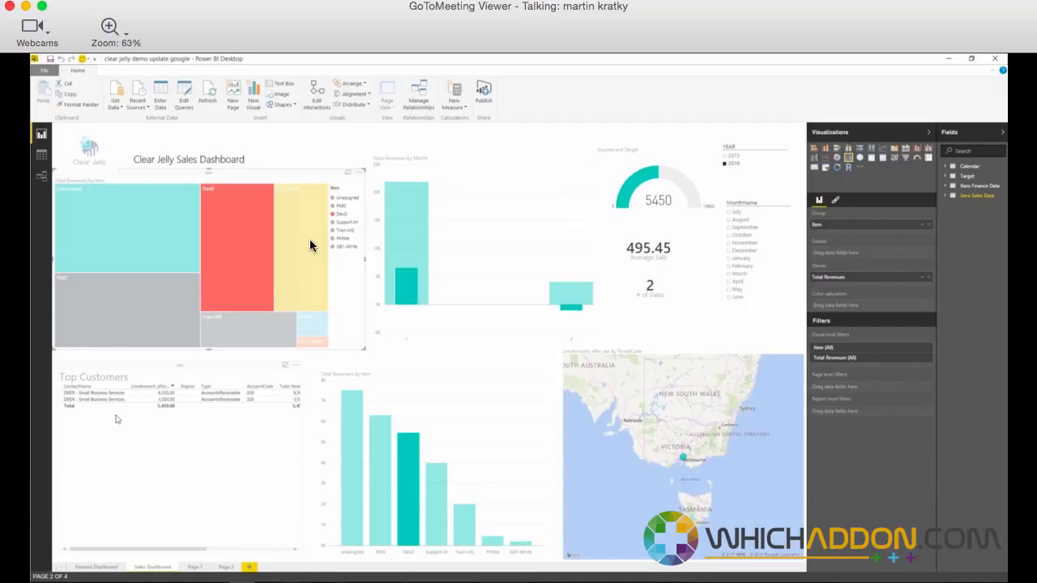
mouse_move(113, 309)
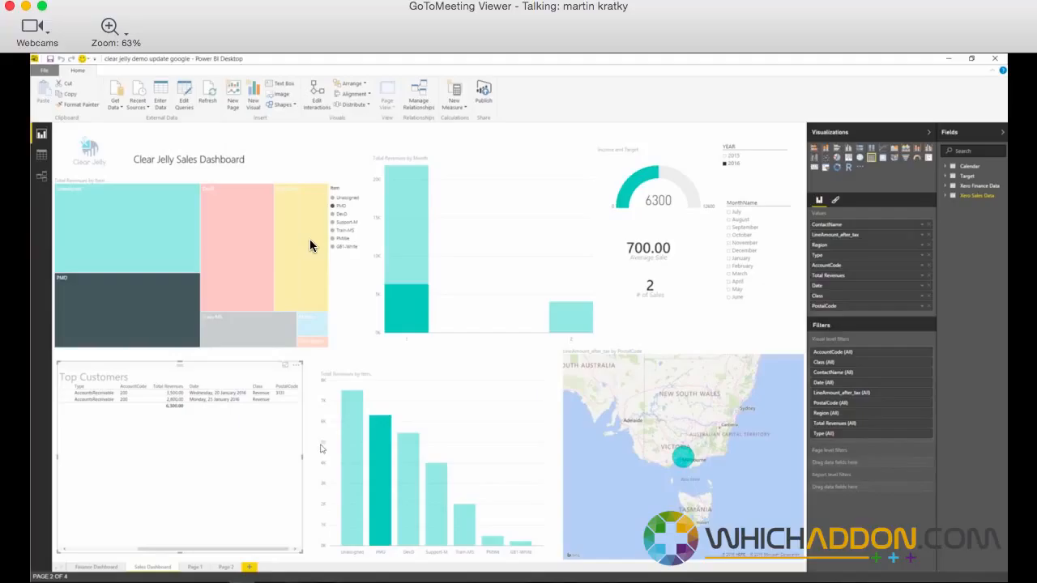
mouse_move(464, 203)
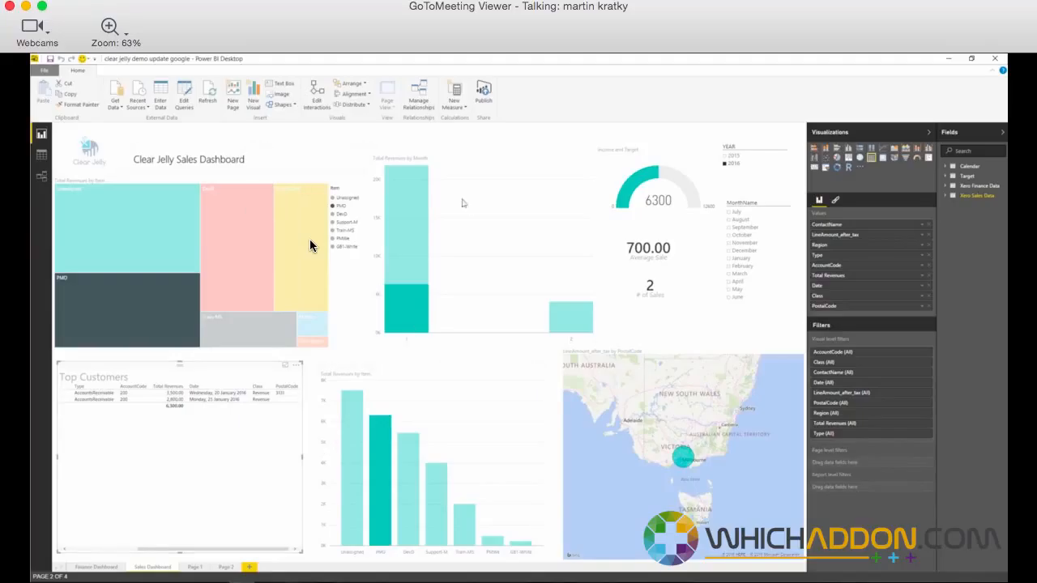
mouse_move(430, 361)
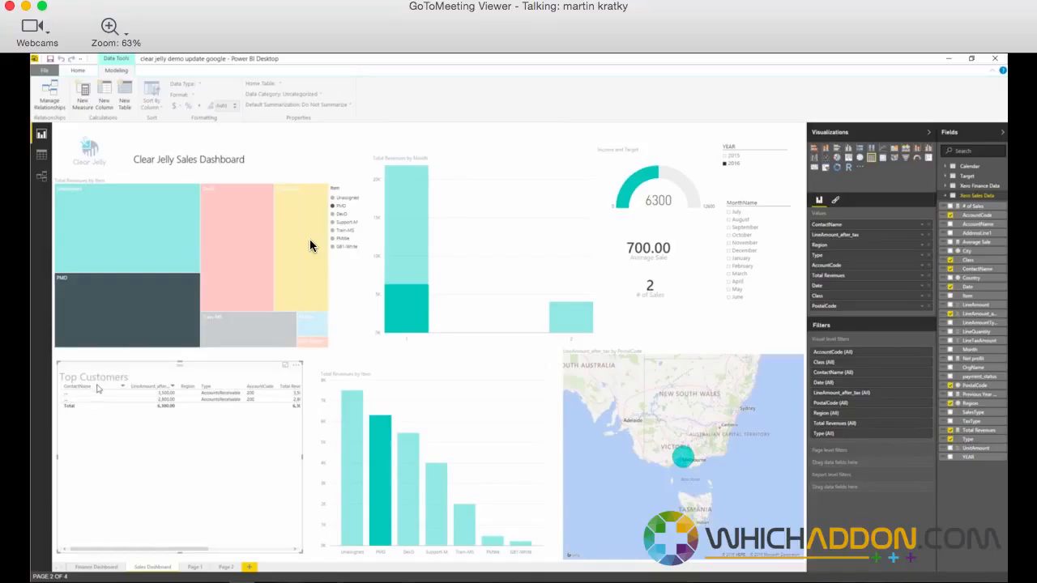
mouse_move(106, 395)
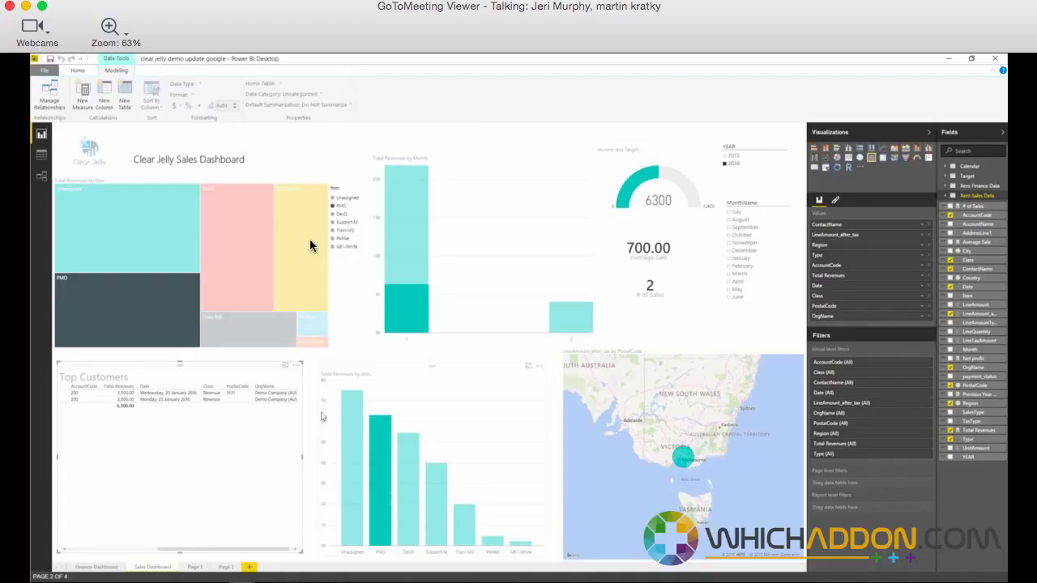
Select the Total Revenues by Item chart and set its data colour to red.
left_click(78, 71)
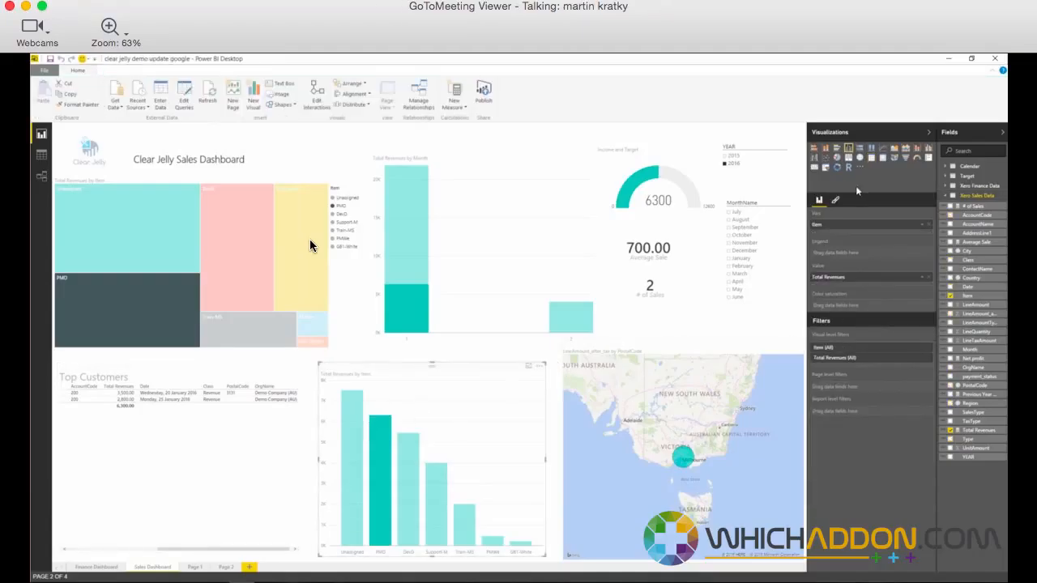
left_click(835, 200)
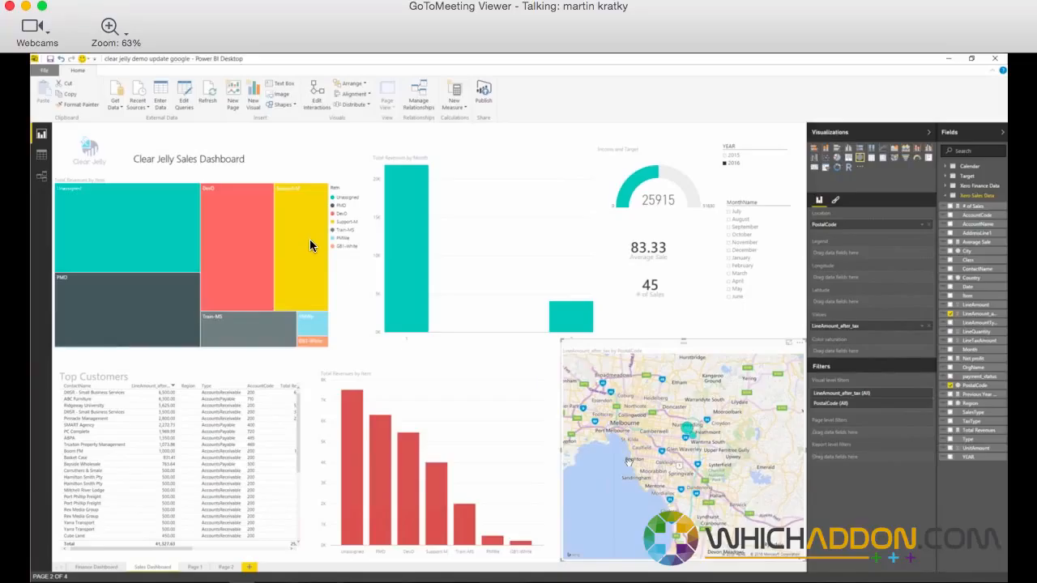
mouse_move(654, 109)
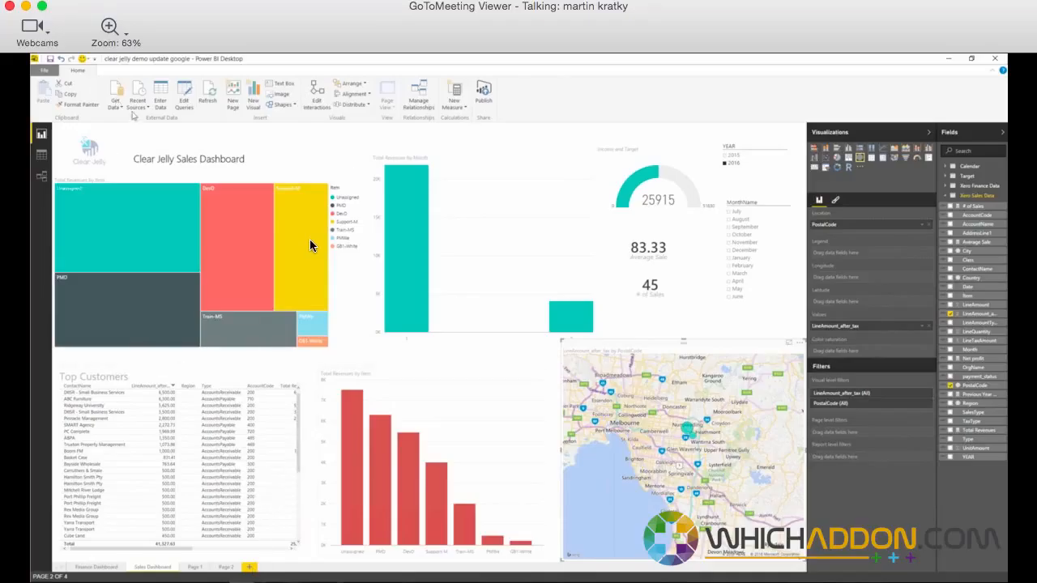
From the full Get Data source list, connect to Google Analytics.
left_click(116, 93)
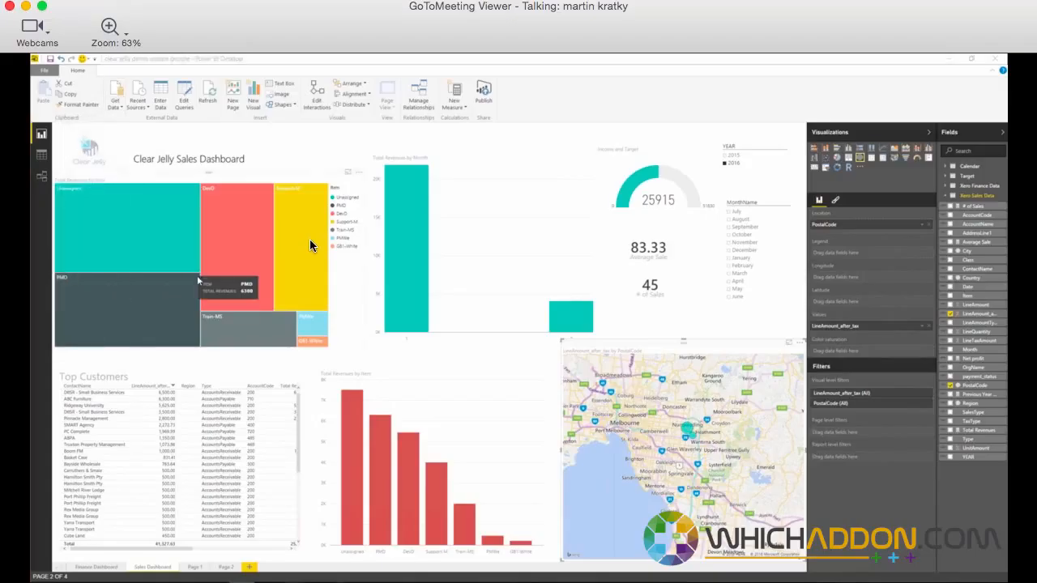
left_click(115, 95)
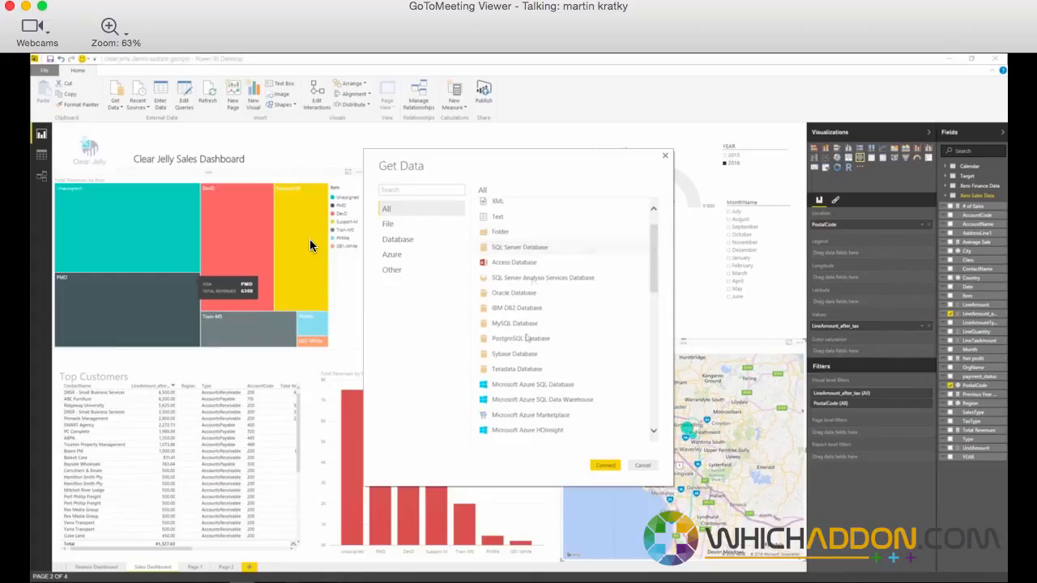
scroll("down", 3)
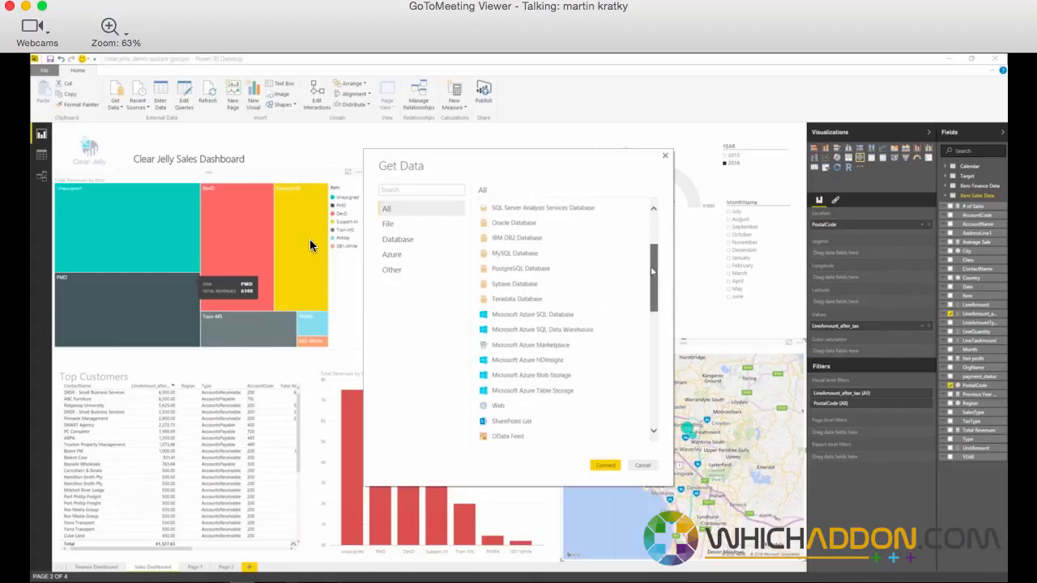
scroll("down", 3)
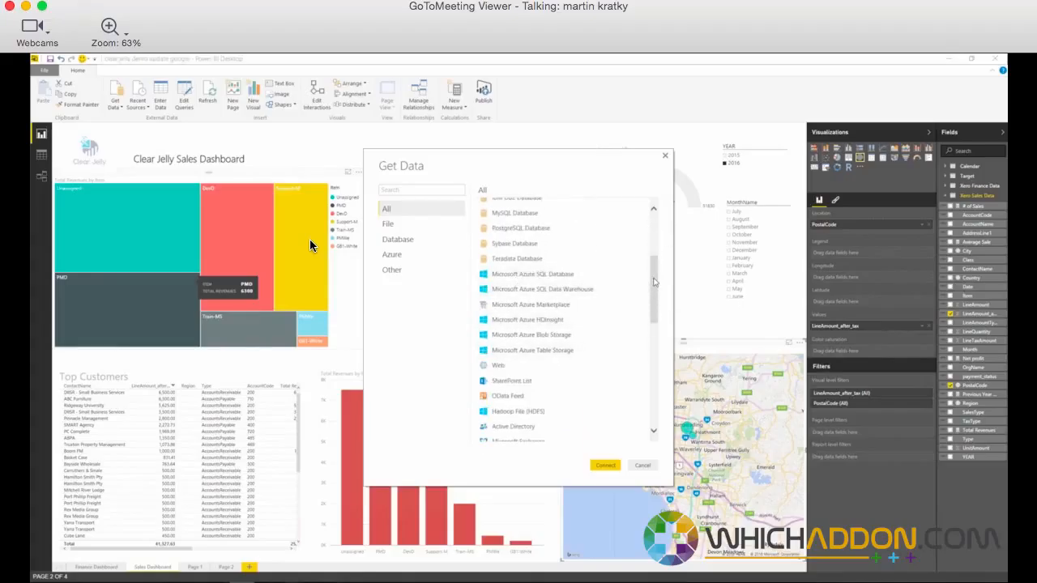
scroll("down", 3)
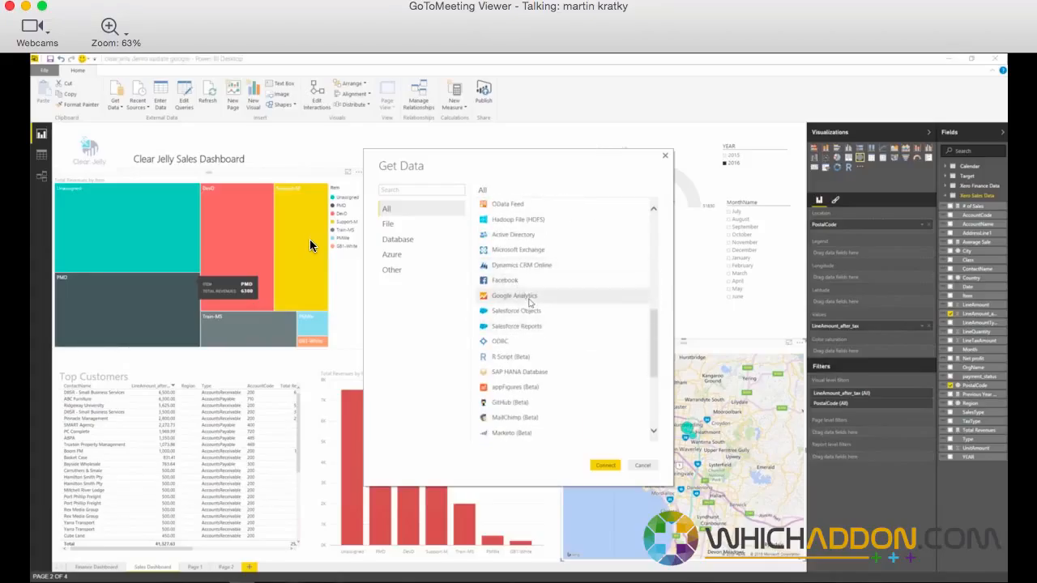
mouse_move(516, 310)
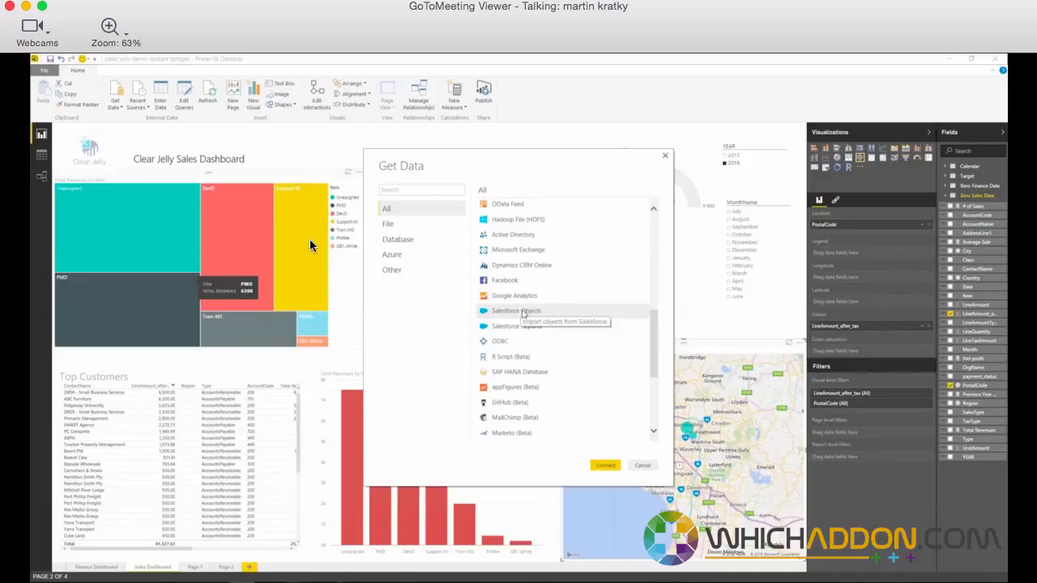
mouse_move(522, 364)
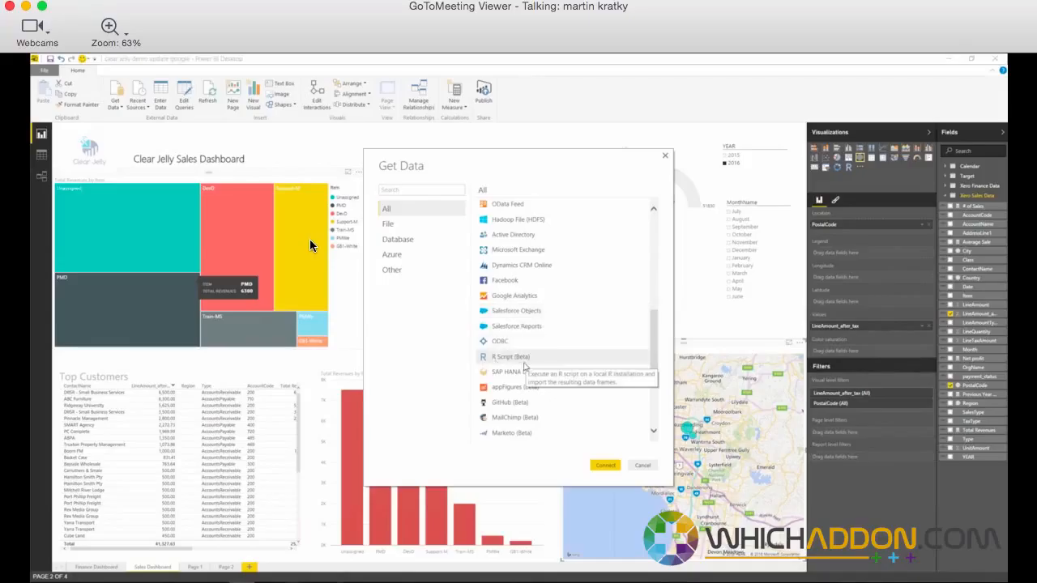
mouse_move(527, 367)
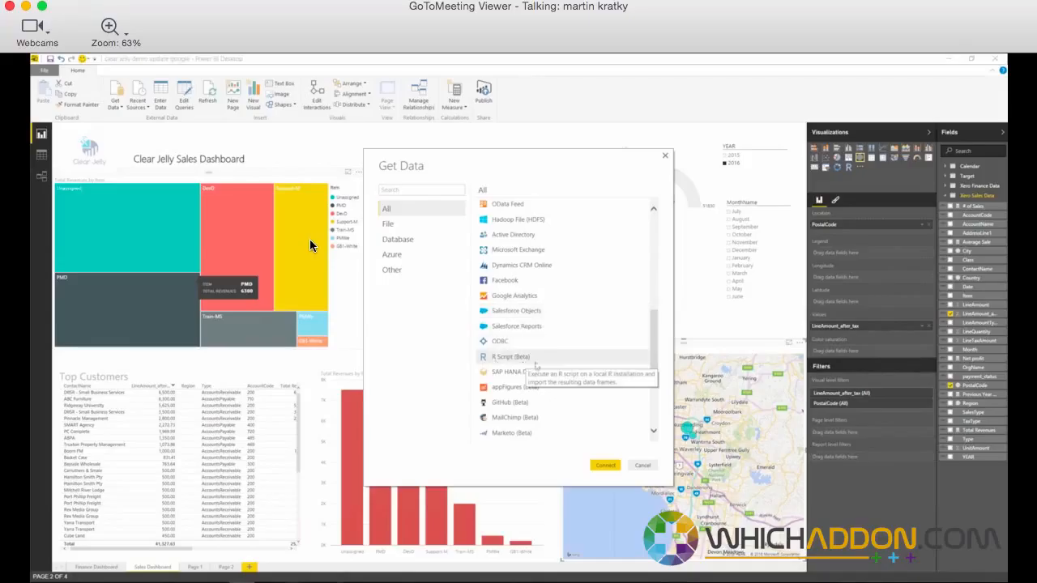
scroll("down", 3)
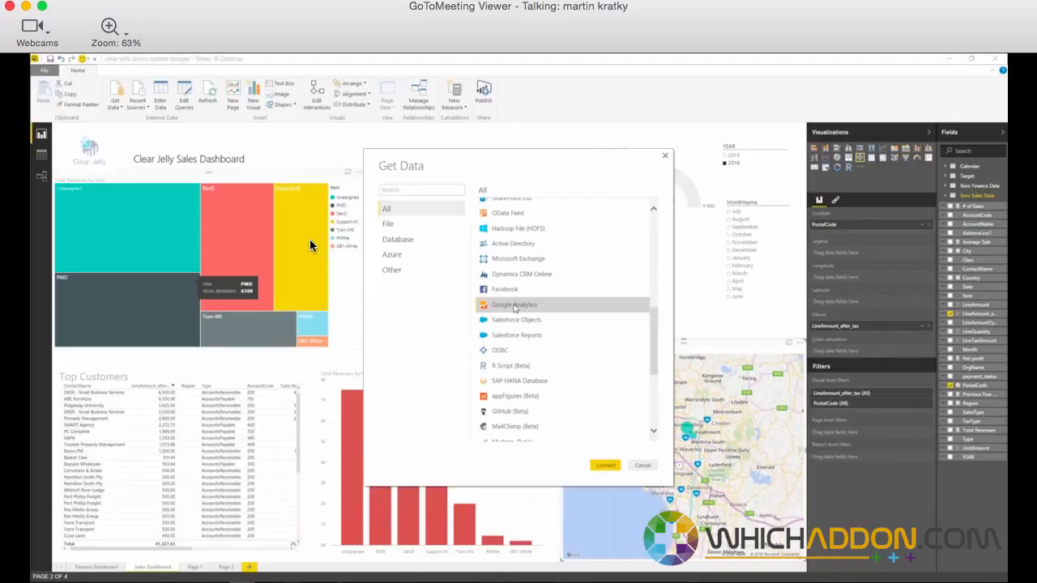
mouse_move(519, 312)
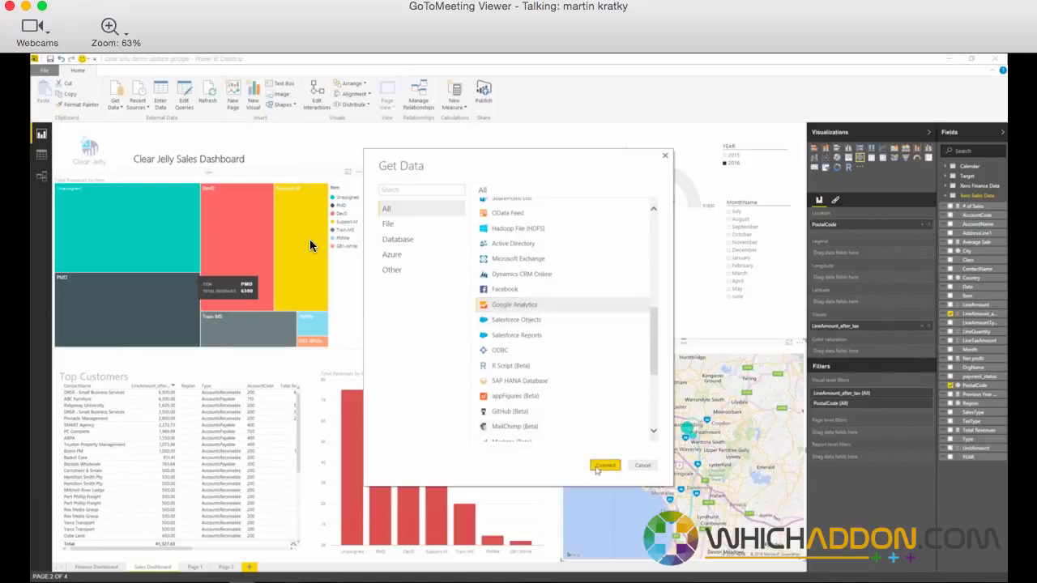
left_click(642, 464)
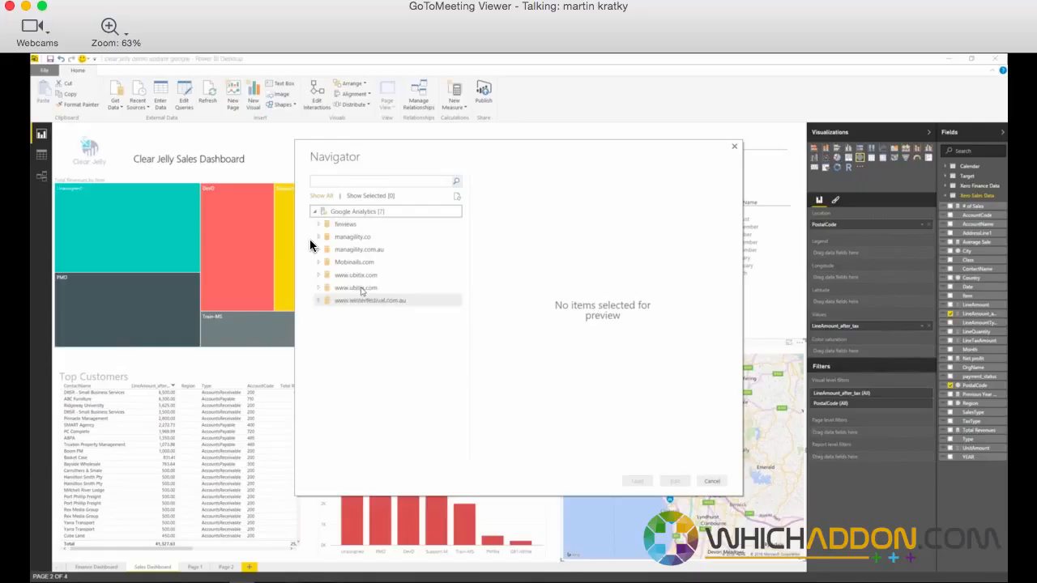
mouse_move(370, 300)
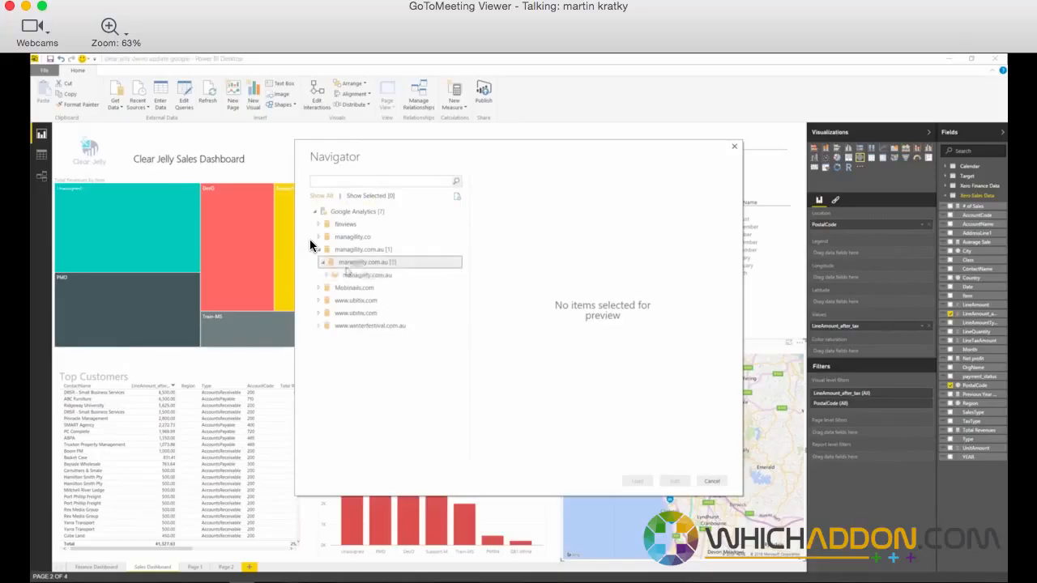
Expand the managility.com.au property and its view to show report categories.
left_click(366, 275)
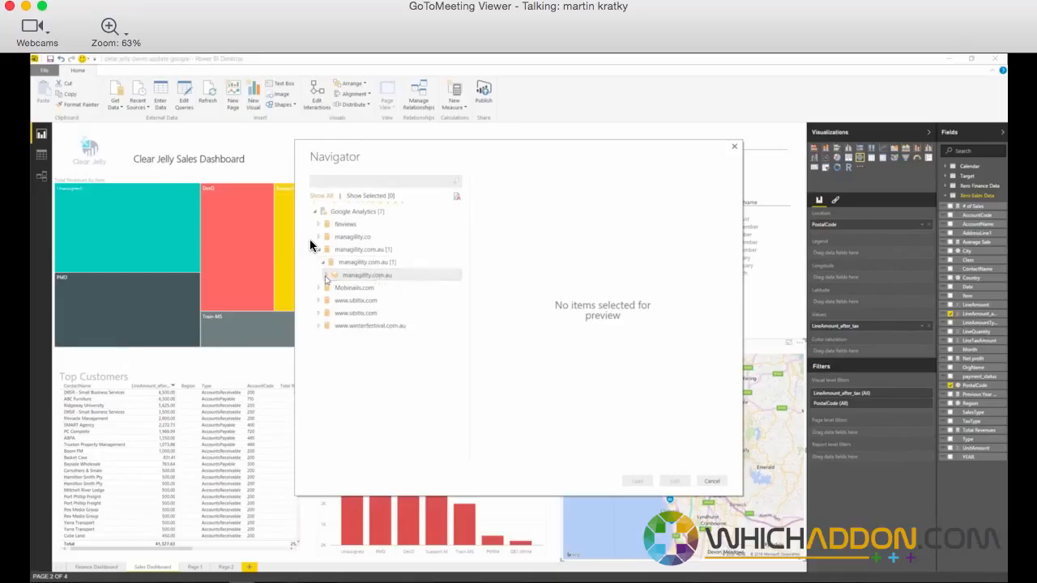
left_click(366, 275)
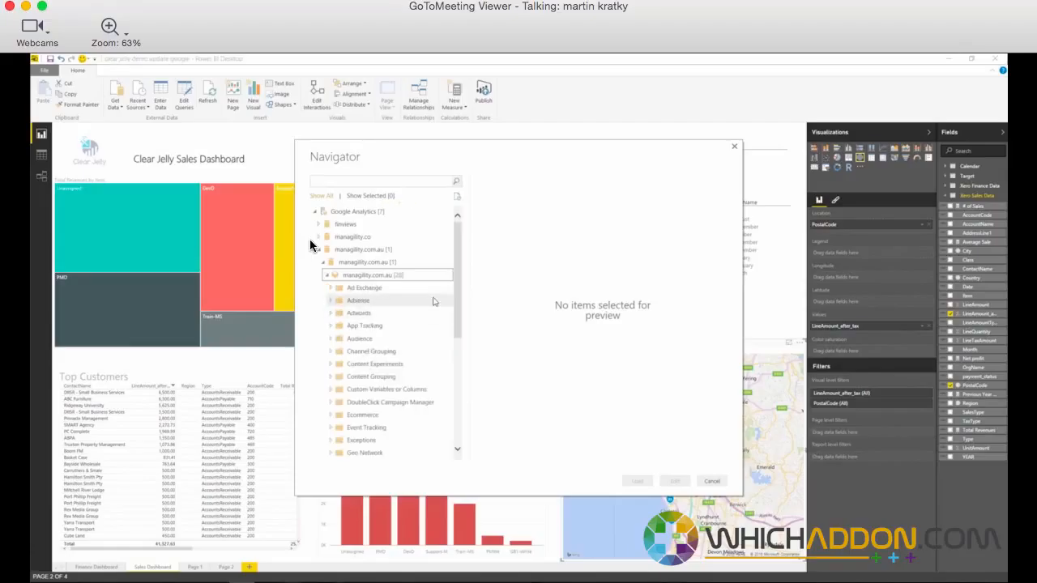
scroll("down", 3)
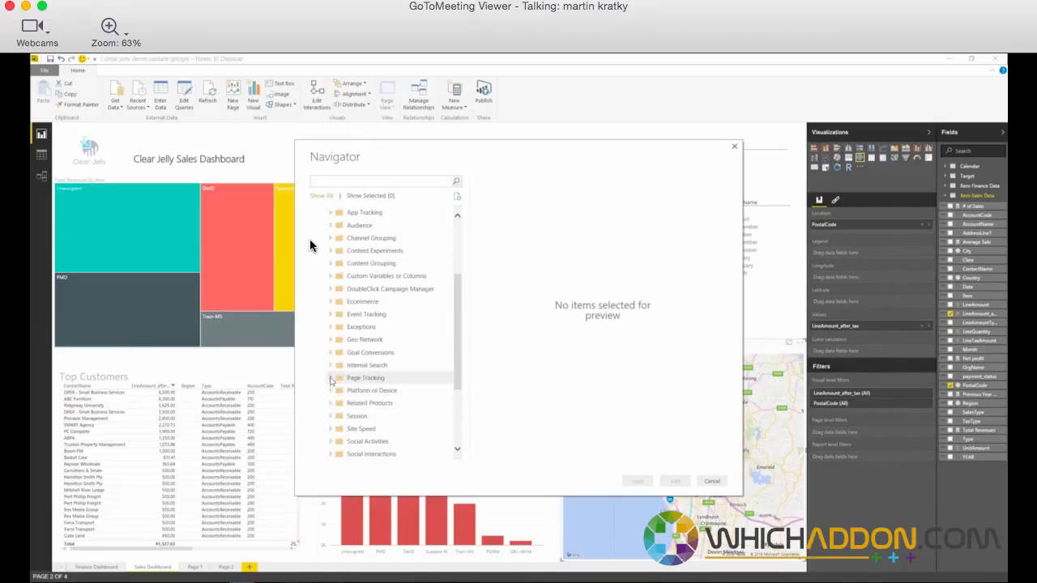
Tick Time on Page under Page Tracking and Mobile Device Model under Platform or Device.
left_click(331, 377)
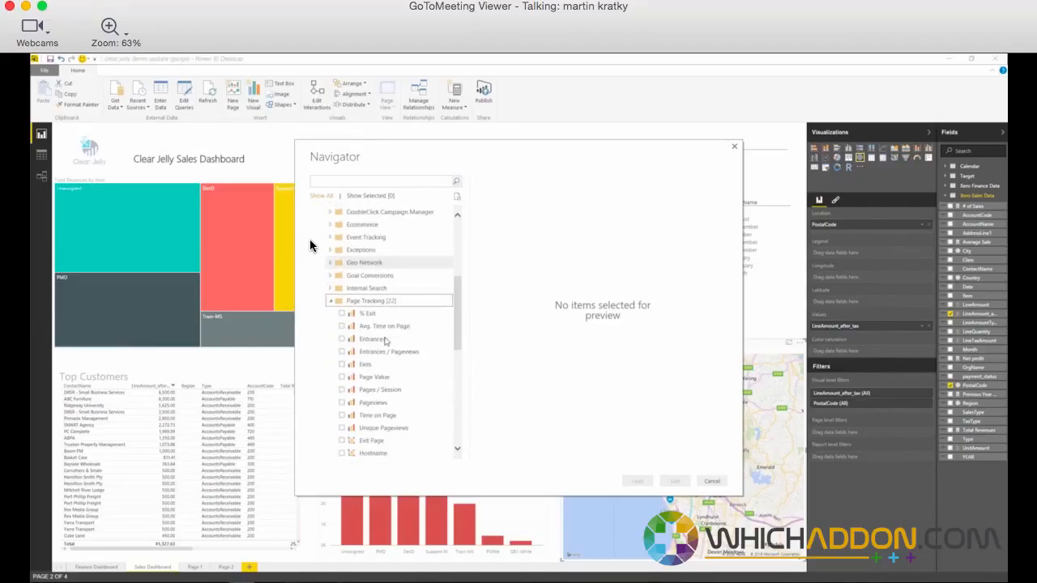
left_click(341, 403)
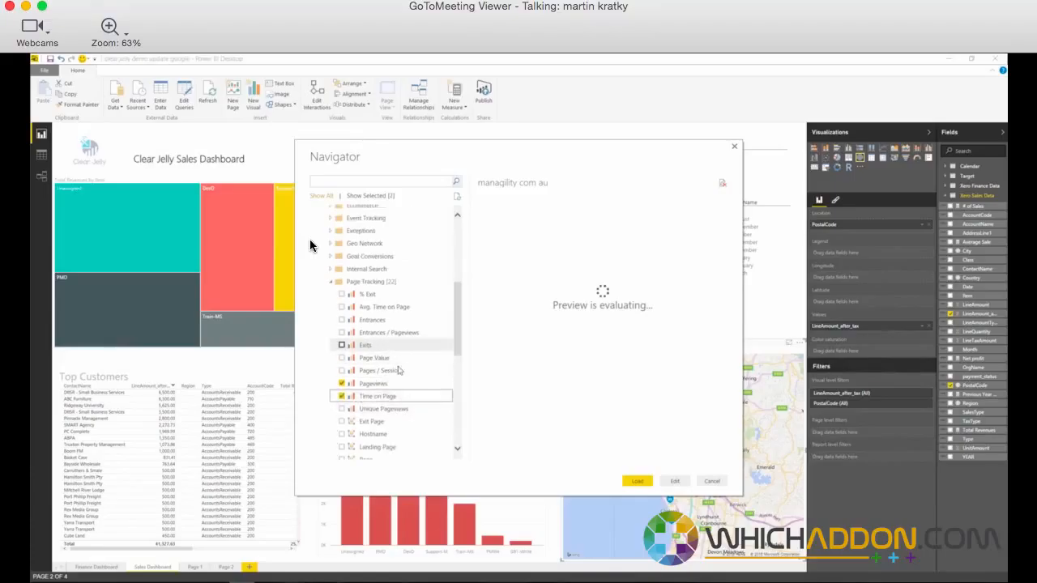
scroll("down", 3)
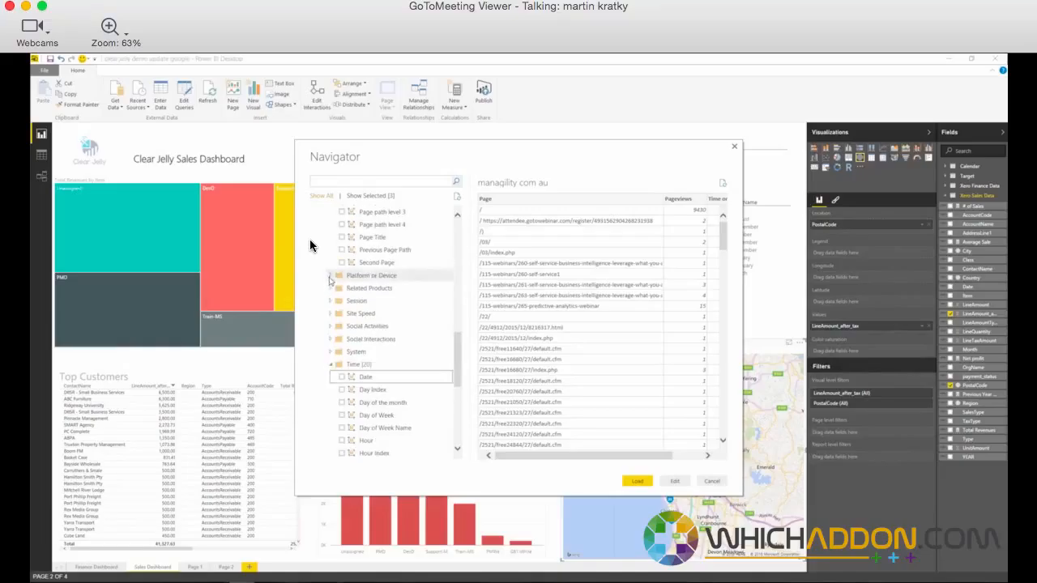
left_click(330, 275)
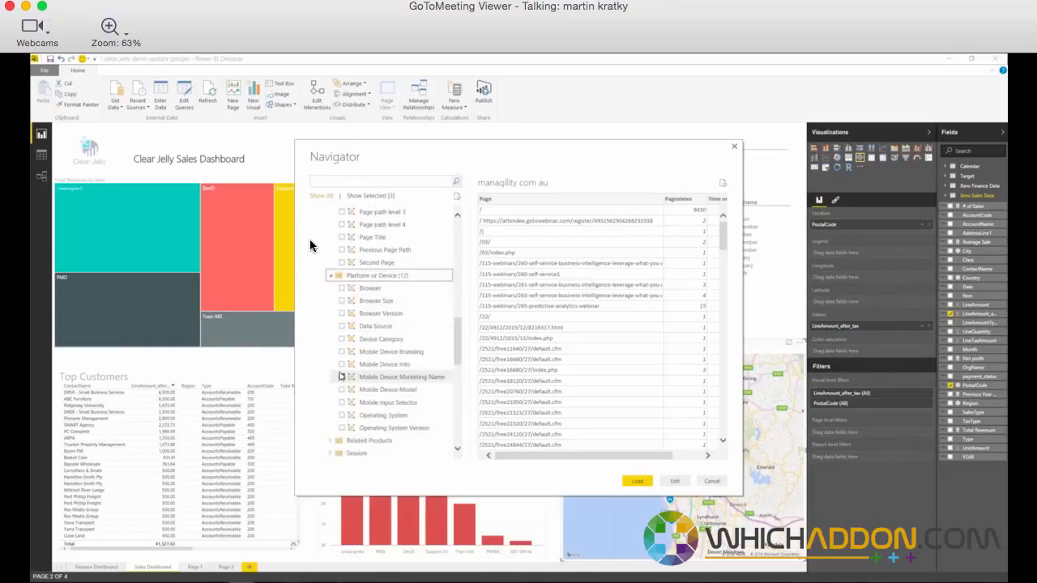
left_click(341, 390)
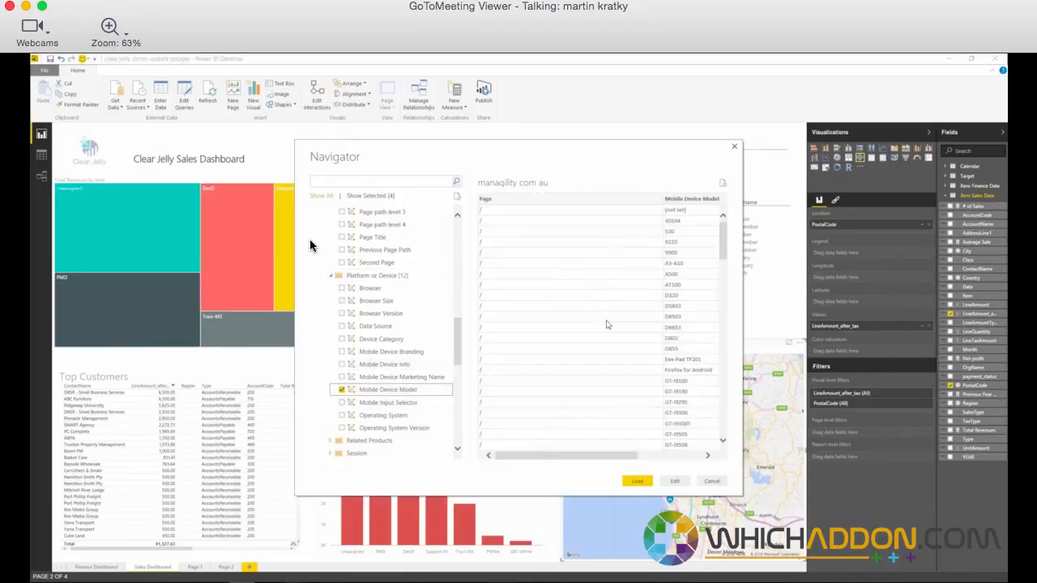
scroll("down", 3)
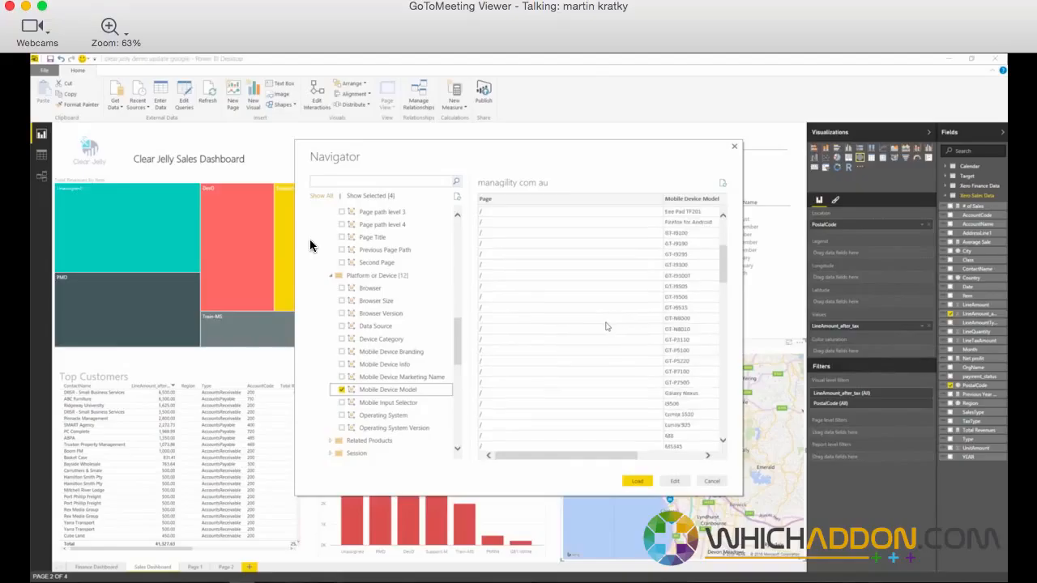
scroll("down", 3)
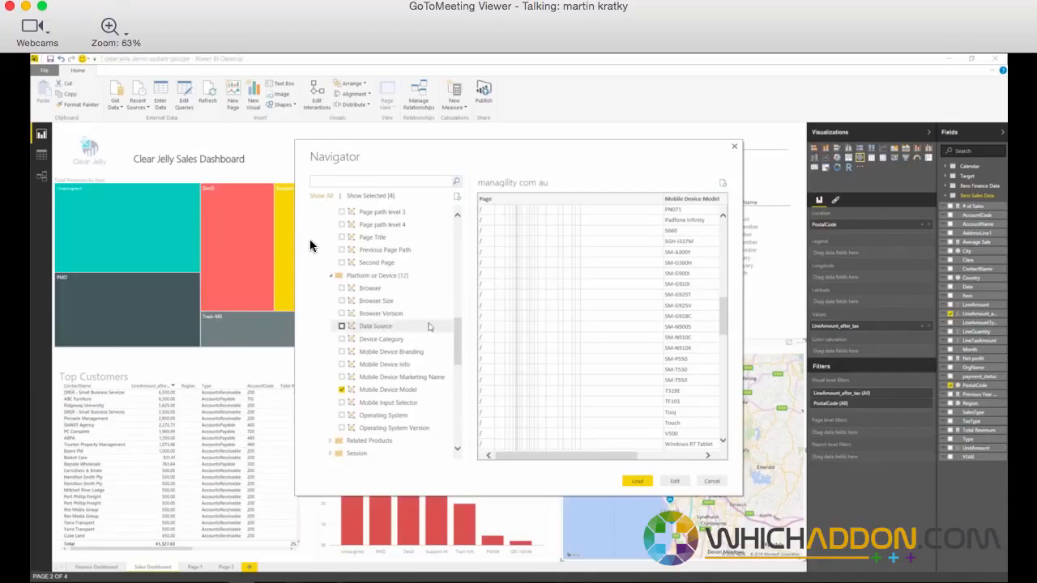
scroll("down", 3)
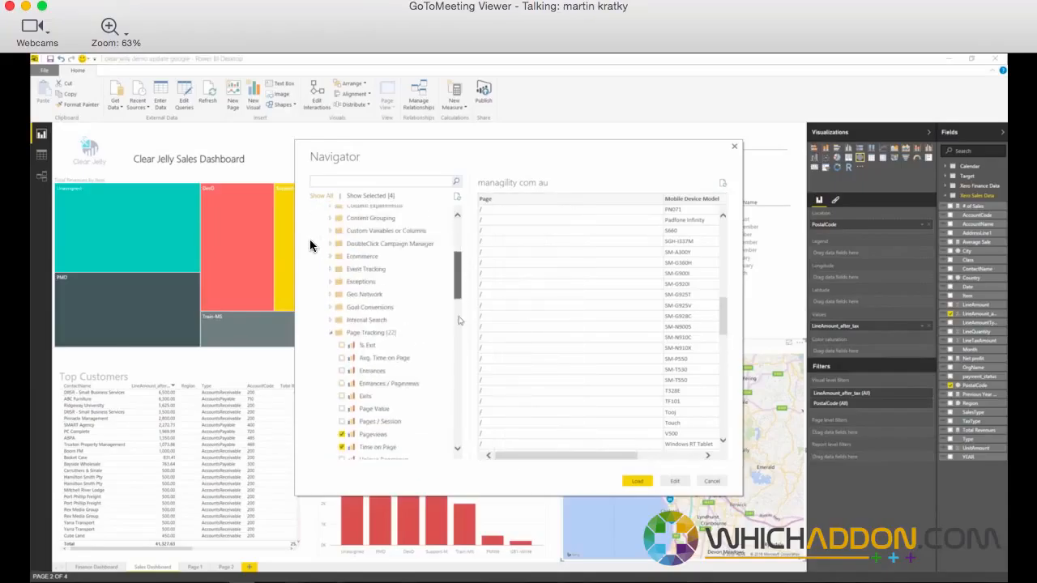
scroll("down", 3)
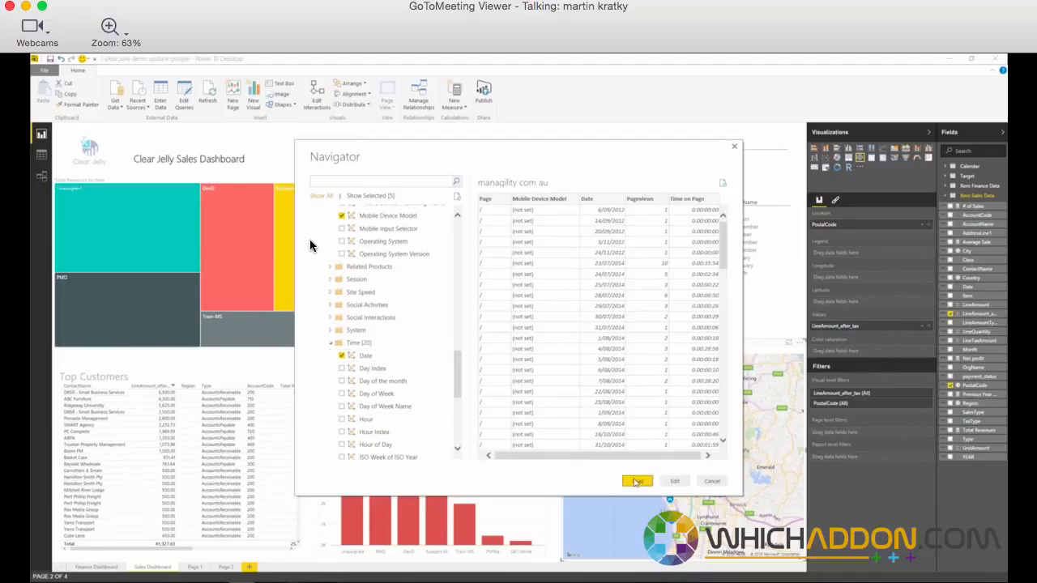
Load the selected Google Analytics data and go to the Finance Dashboard page.
left_click(636, 480)
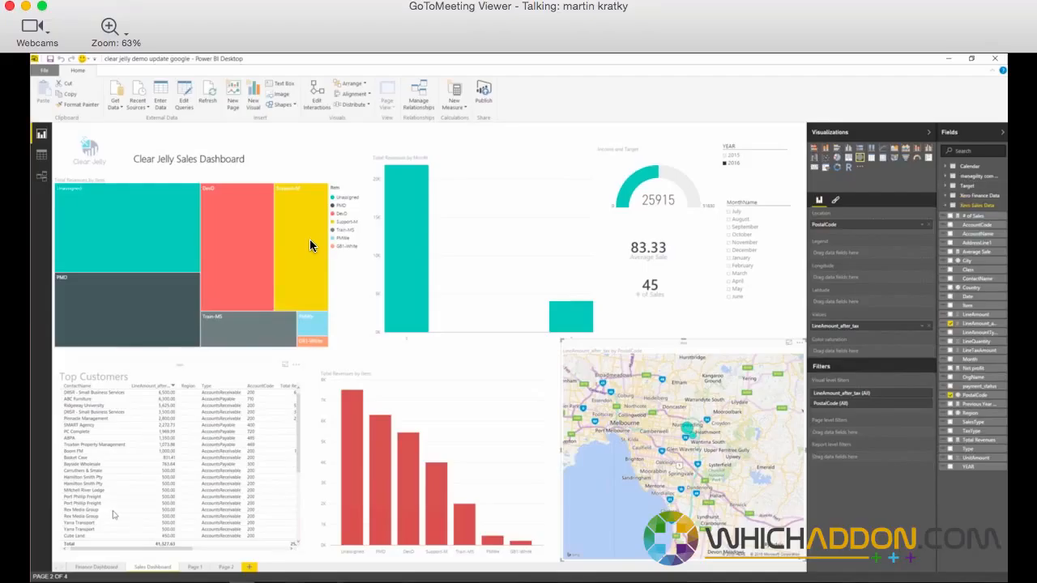
left_click(95, 566)
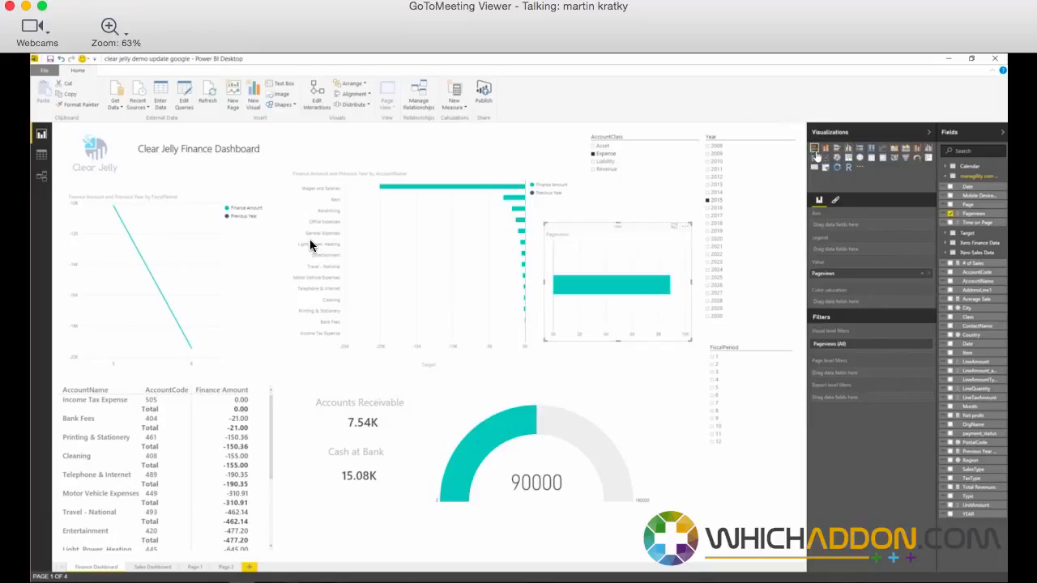
Chart Pageviews from the managility.com.au table as a bar chart.
left_click(882, 149)
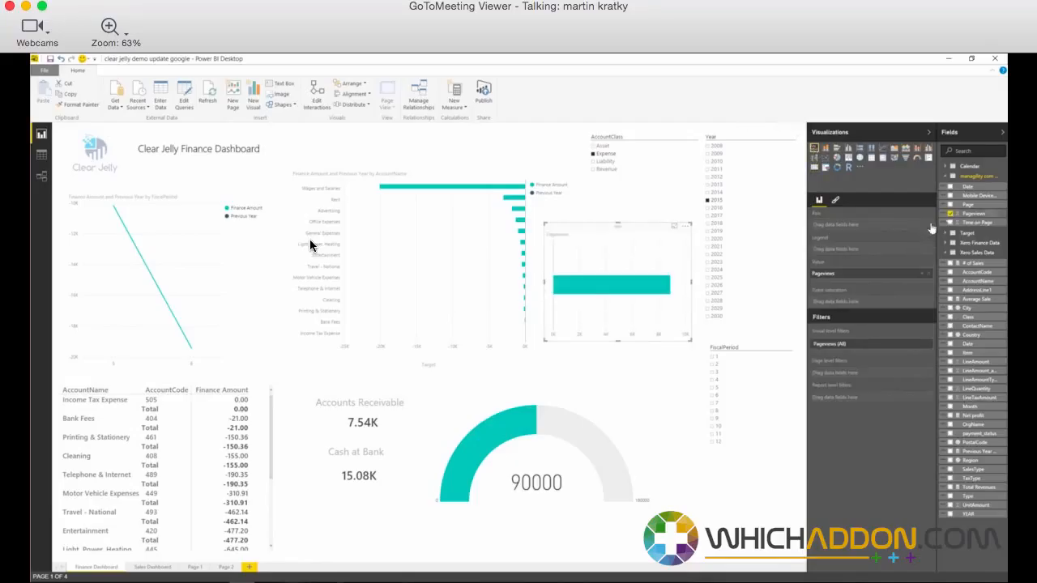
mouse_move(608, 282)
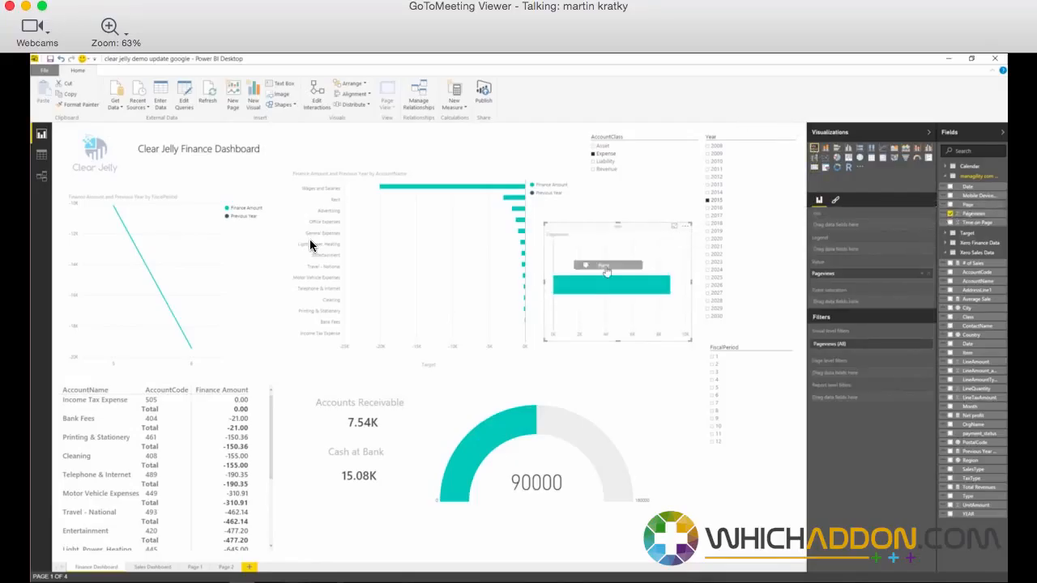